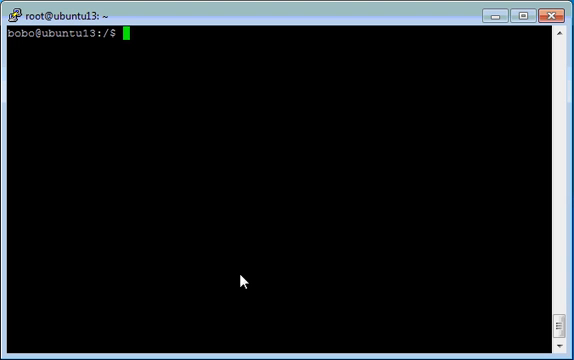
Run whoami to confirm the session is logged in as bobo.
{"action": "type", "text": "c"}
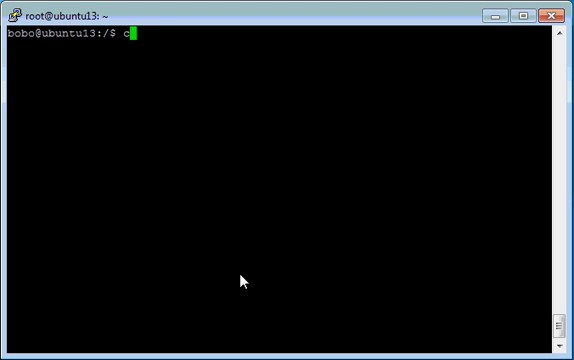
{"action": "type", "text": "whoami"}
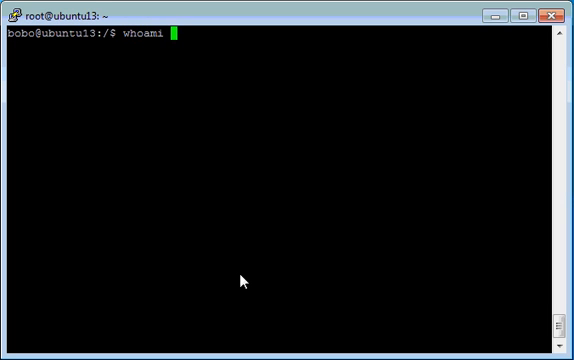
{"action": "key", "text": "Return"}
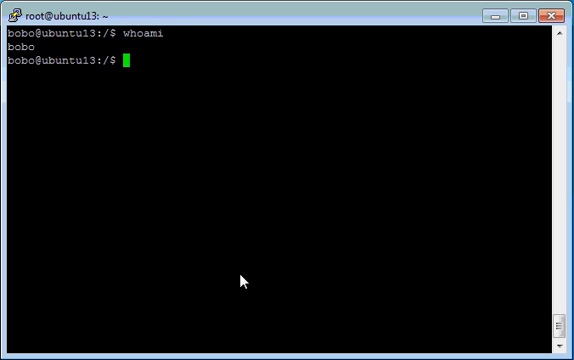
Change into /etc/apt and list its contents, including sources.list.
{"action": "type", "text": "cd /etc/apt"}
{"action": "type", "text": "ls"}
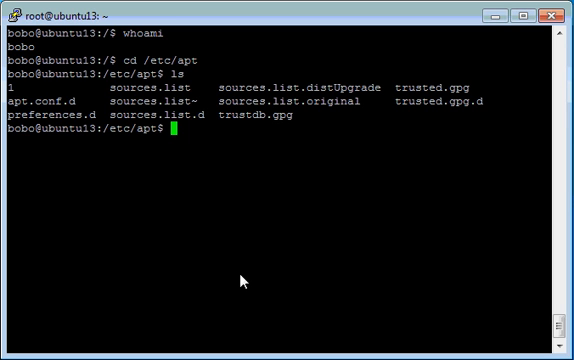
Start the mv command on sources.list, fixing a typo in the file name.
{"action": "type", "text": "mv sou"}
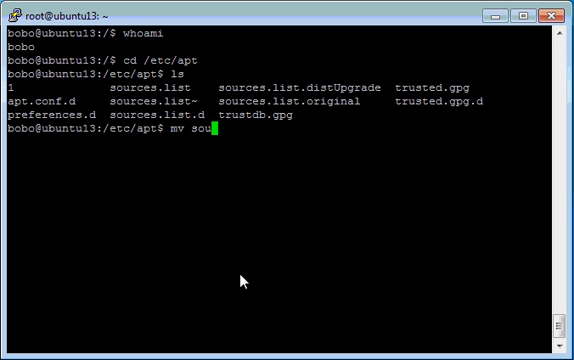
{"action": "type", "text": "res"}
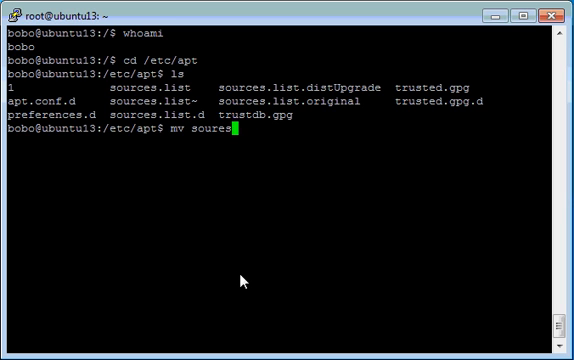
{"action": "key", "text": "BackSpace"}
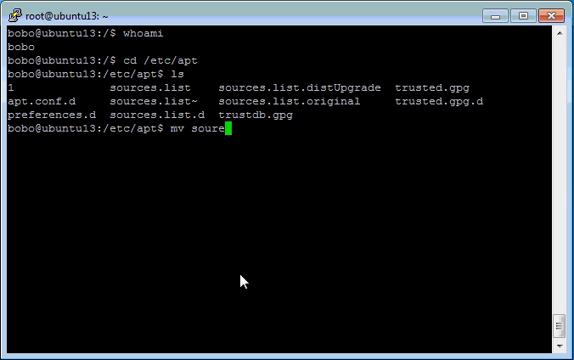
{"action": "type", "text": "s"}
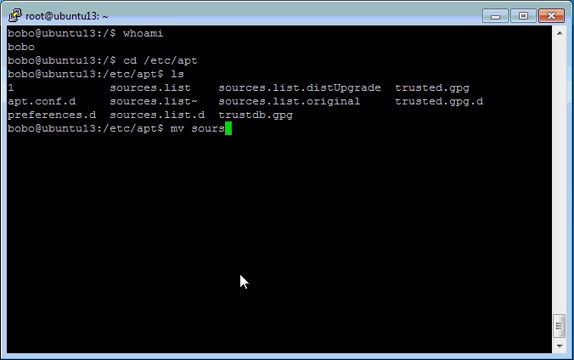
{"action": "type", "text": "ces.list"}
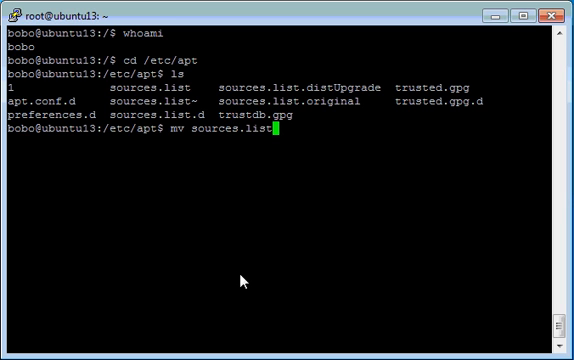
Finish the rename to sources.list.new and run it, getting permission denied.
{"action": "type", "text": "souc"}
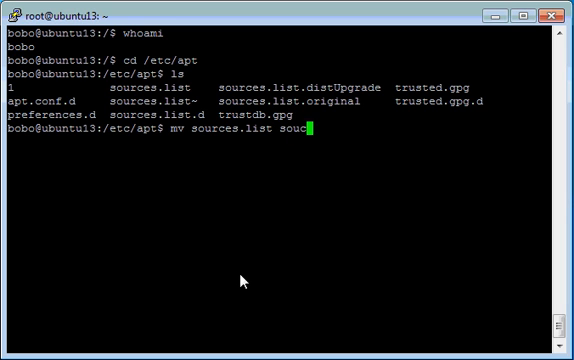
{"action": "type", "text": "e"}
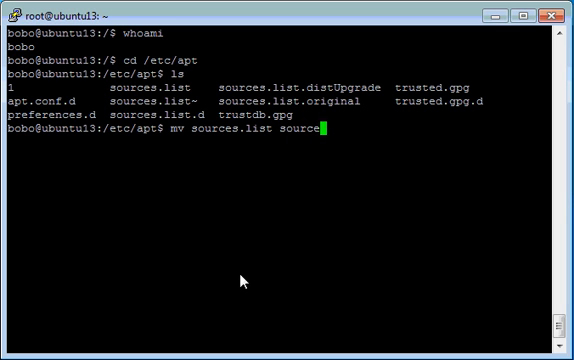
{"action": "type", "text": ".list."}
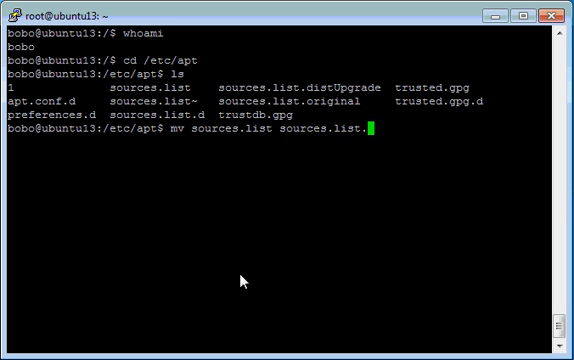
{"action": "key", "text": "Return"}
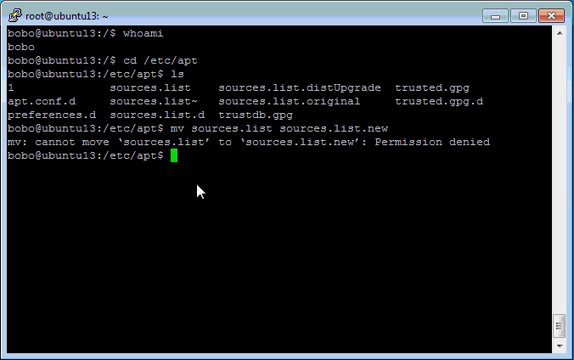
Rerun 'mv sources.list sources.list.new' prefixed with sudo, completing without error.
{"action": "type", "text": "mv sources.list sources.list.new"}
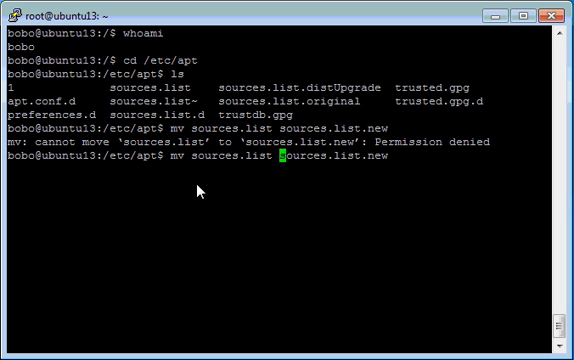
{"action": "type", "text": "sudo"}
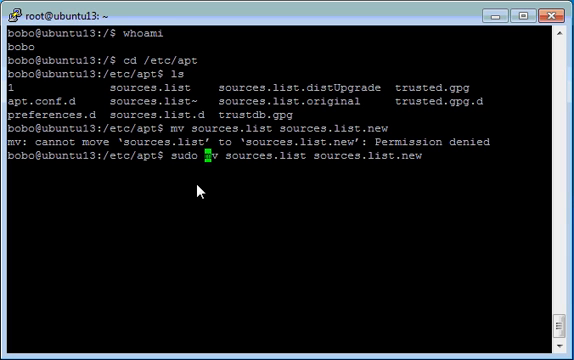
{"action": "key", "text": "Return"}
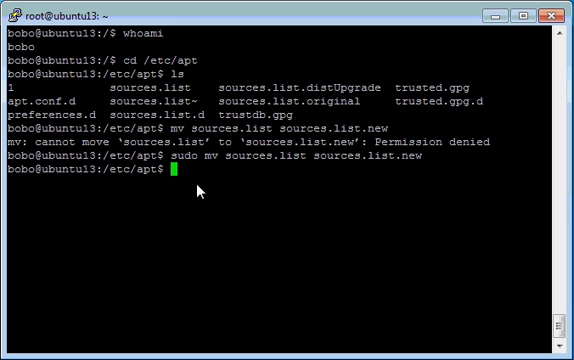